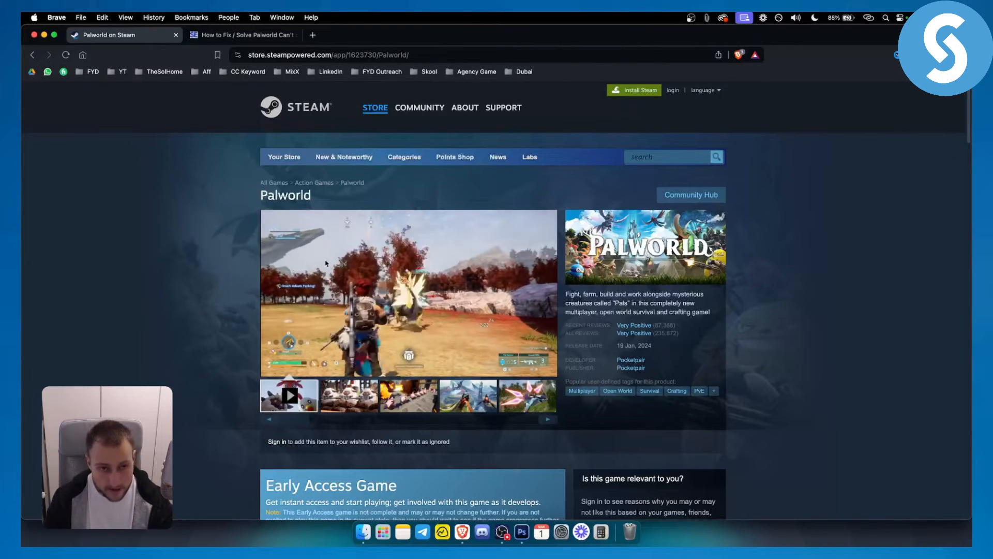
Switch to the 'How to Fix / Solve Palworld Can't…' troubleshooting article tab.
left_click(242, 35)
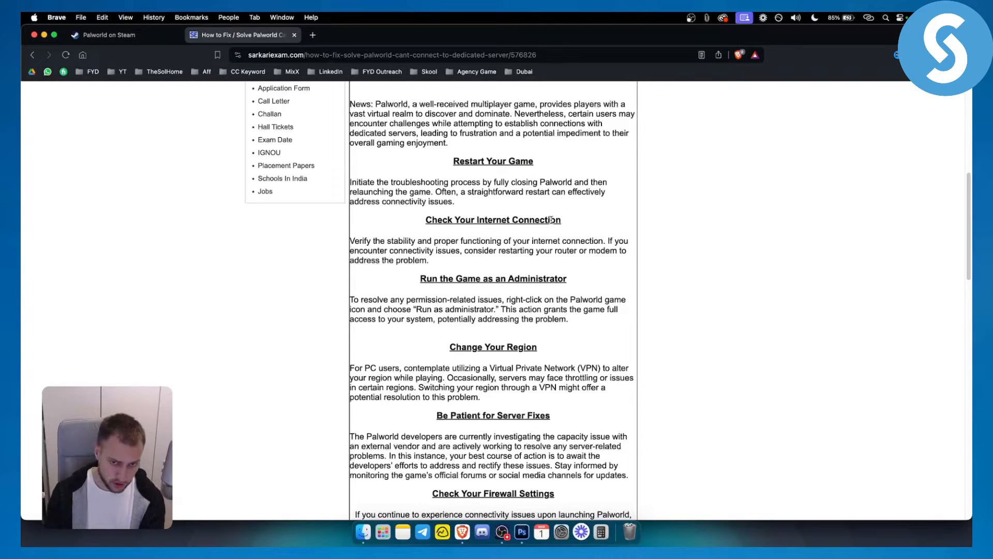
mouse_move(463, 230)
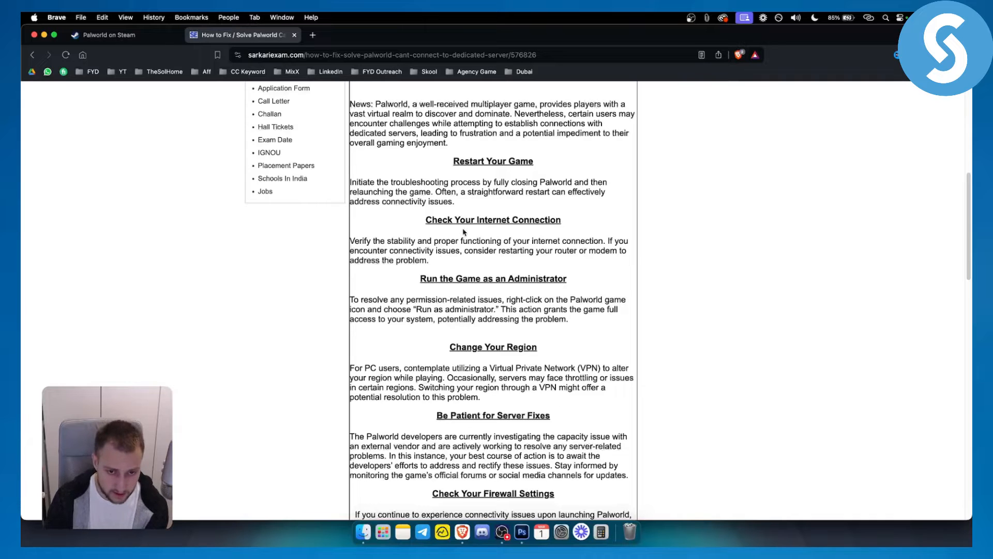
mouse_move(569, 286)
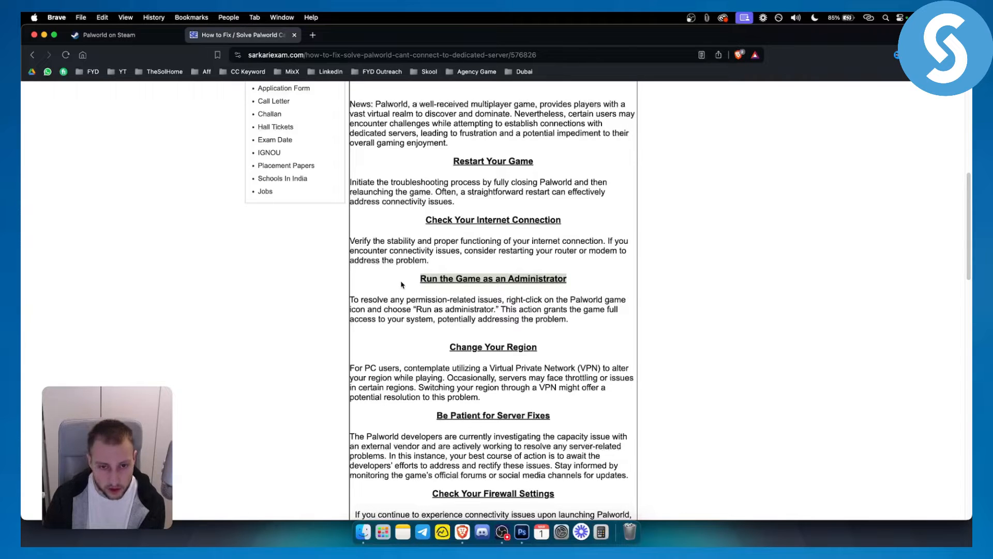
mouse_move(516, 305)
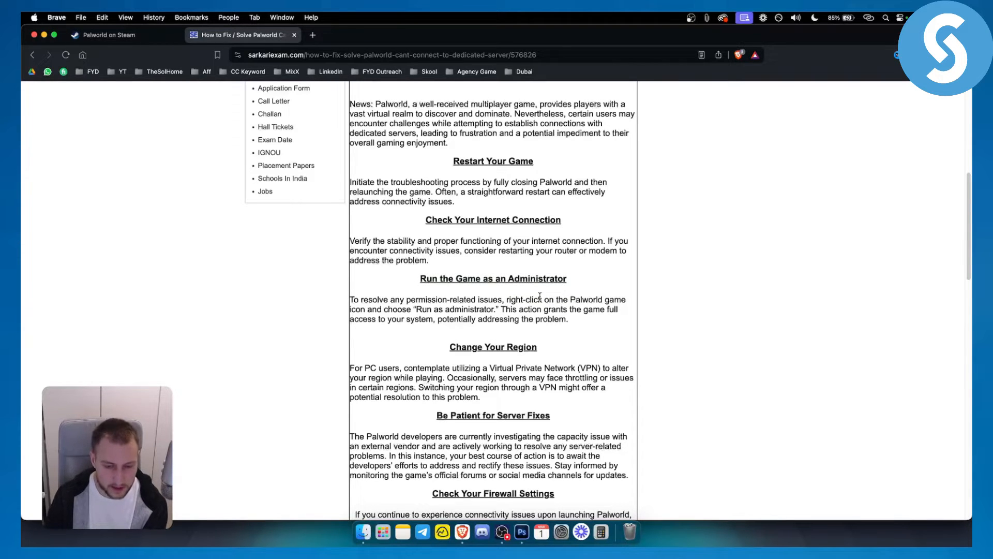
mouse_move(451, 347)
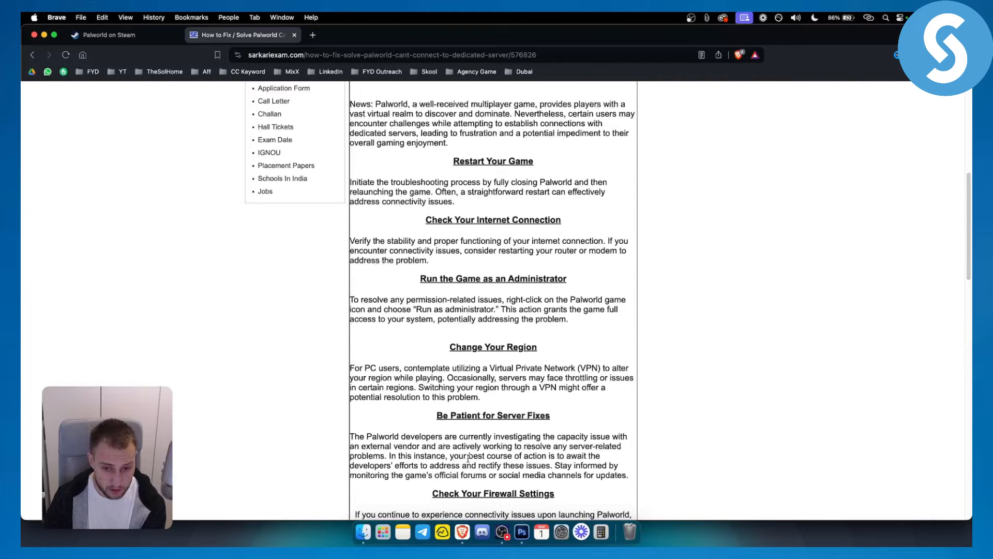
mouse_move(402, 422)
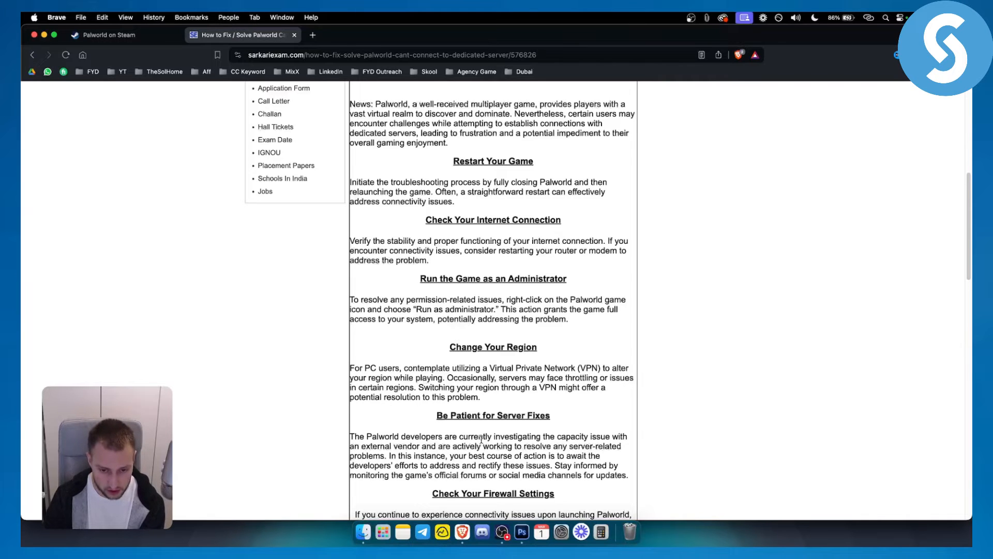
scroll("down", 3)
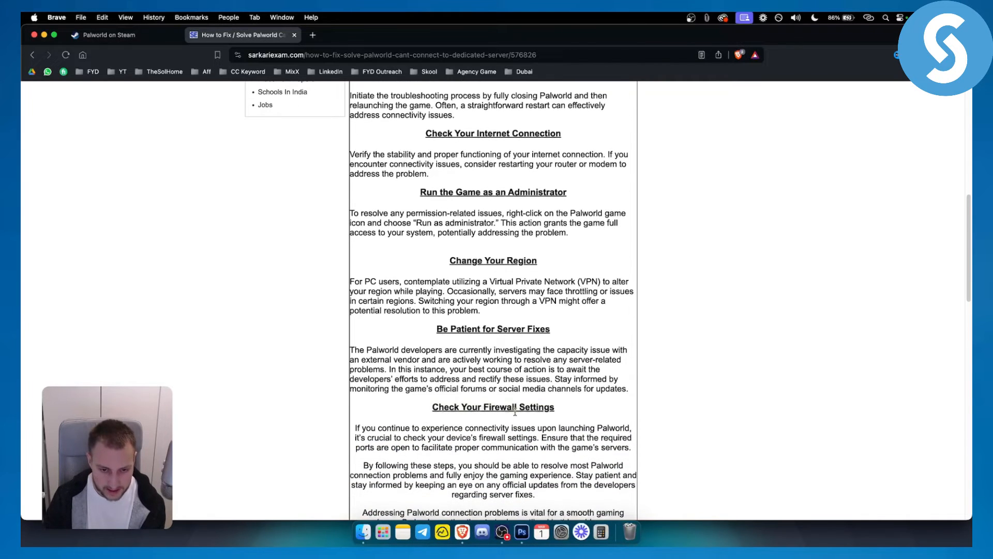
scroll("down", 3)
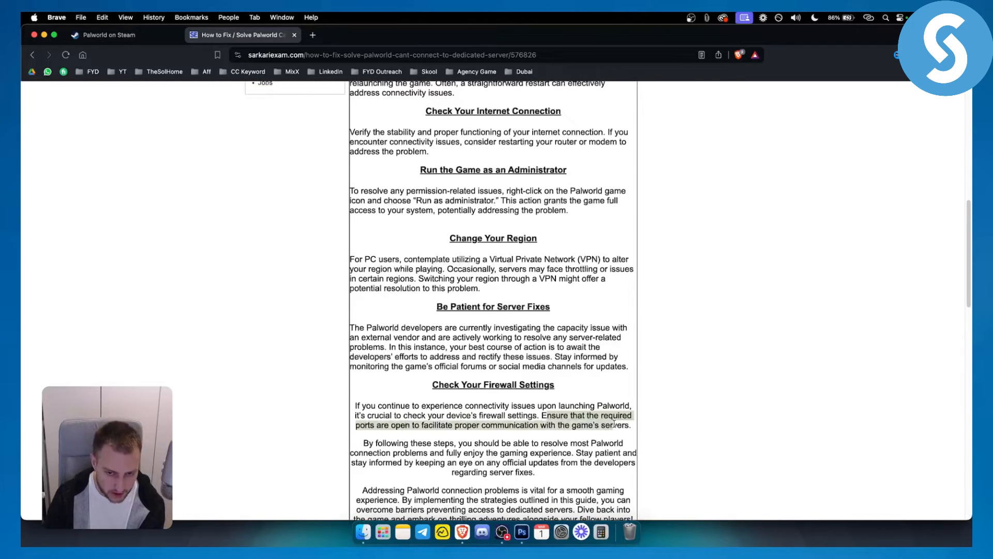
scroll("down", 3)
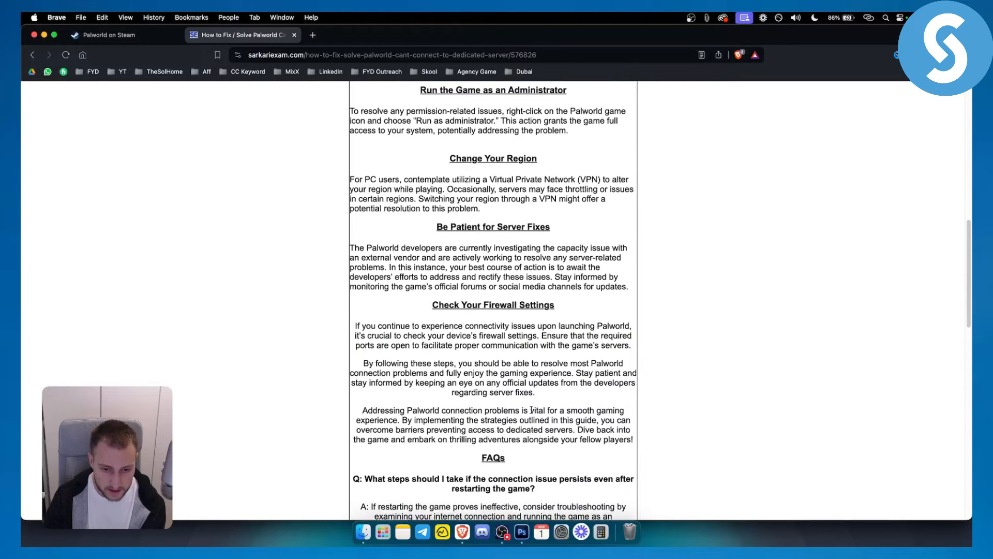
scroll("down", 3)
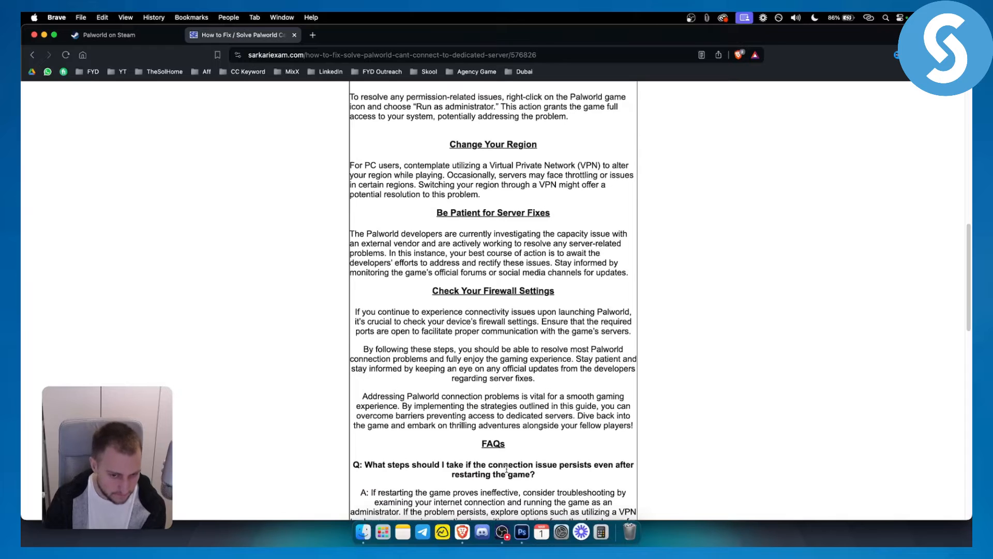
scroll("down", 3)
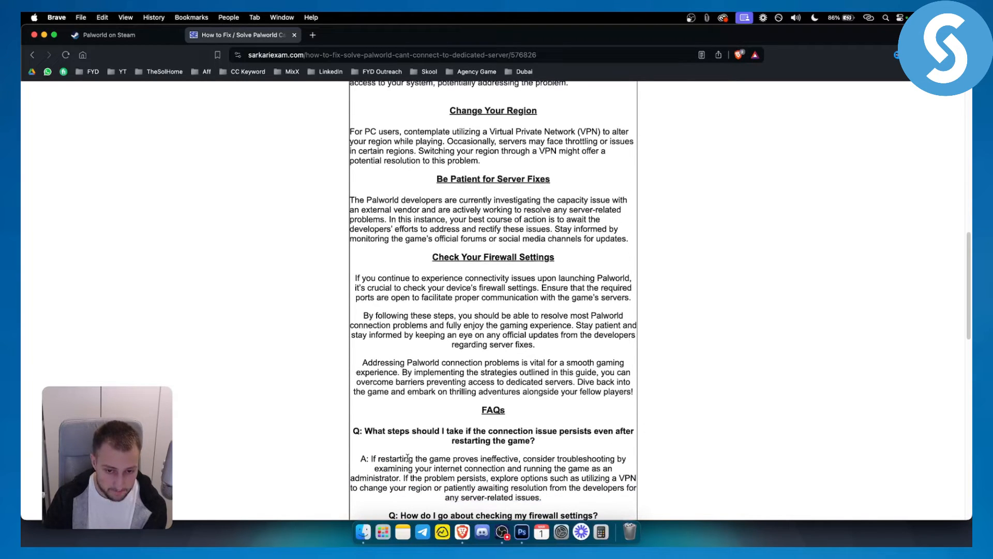
mouse_move(615, 467)
type("palworld")
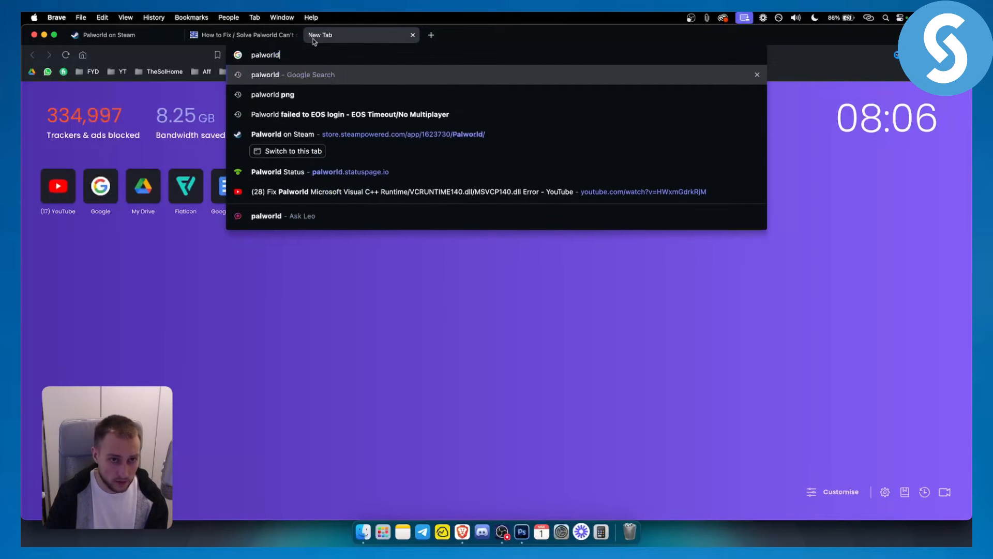
mouse_move(307, 165)
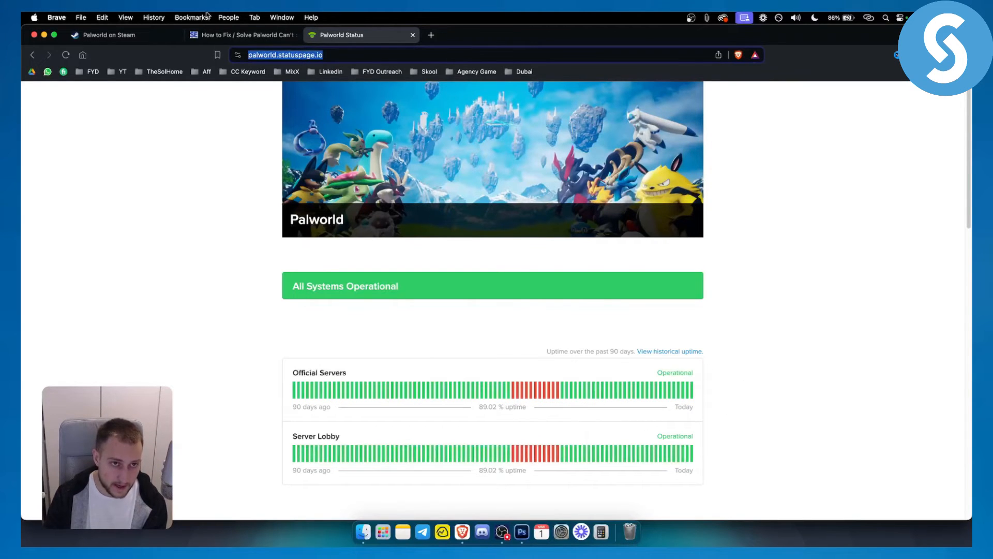
mouse_move(674, 388)
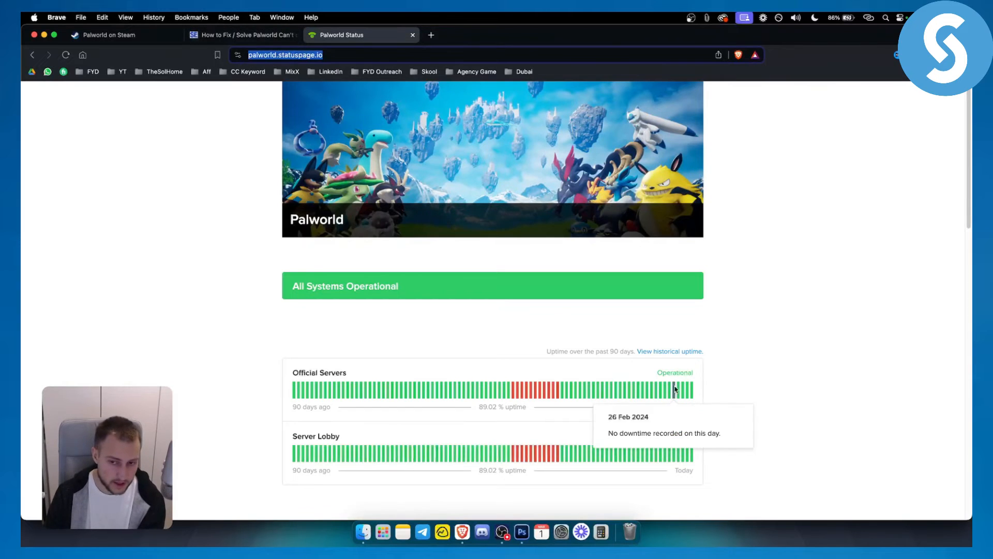
mouse_move(255, 317)
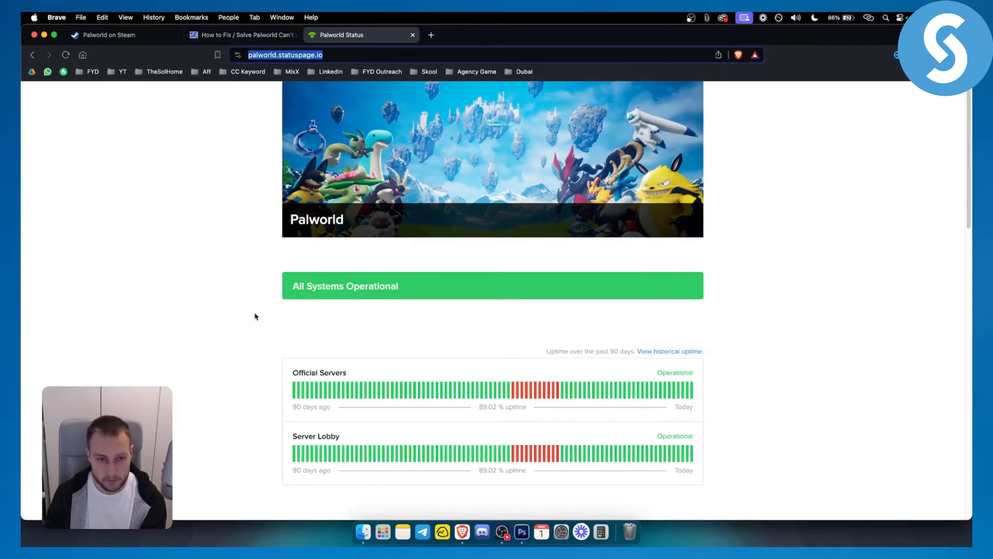
mouse_move(902, 371)
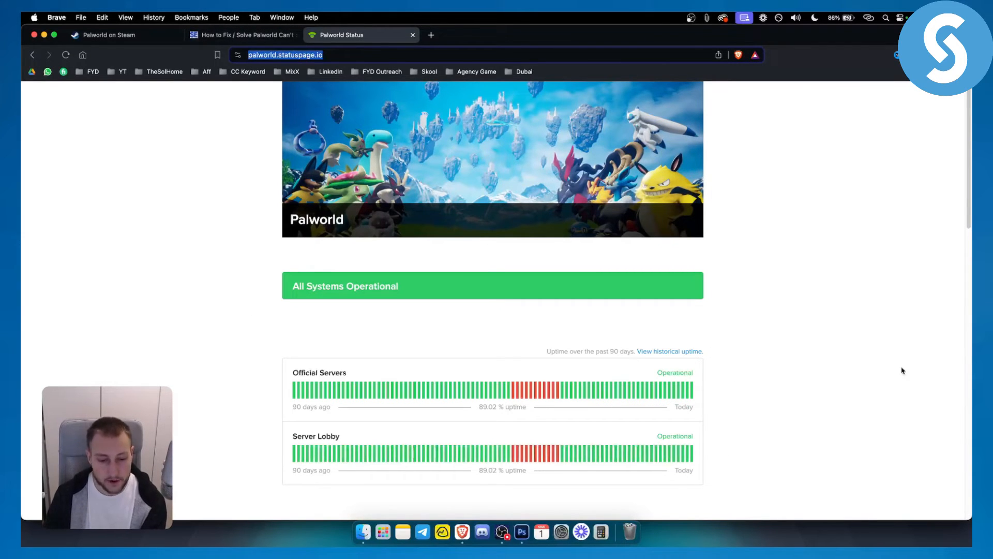
mouse_move(227, 46)
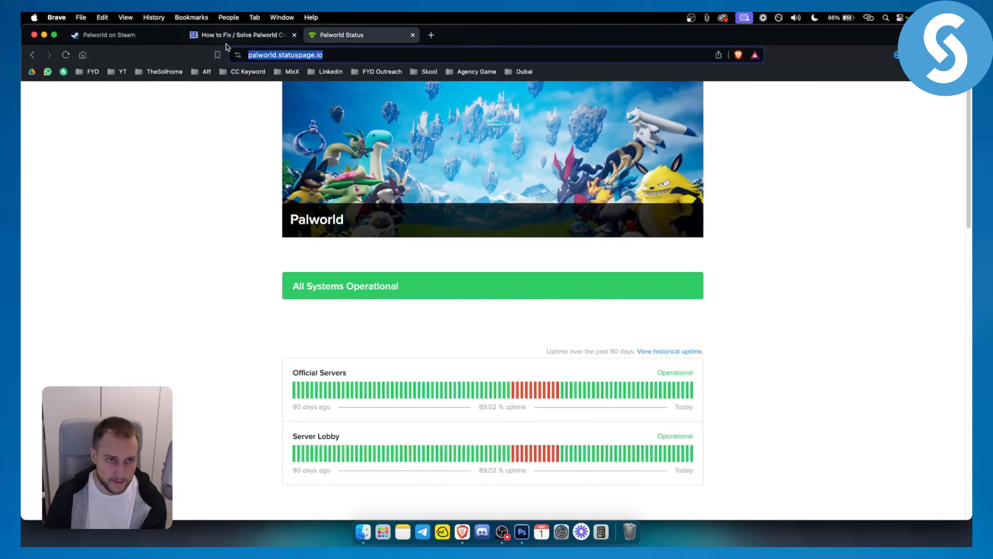
Return to the 'Palworld on Steam' store page after confirming all systems operational.
left_click(108, 36)
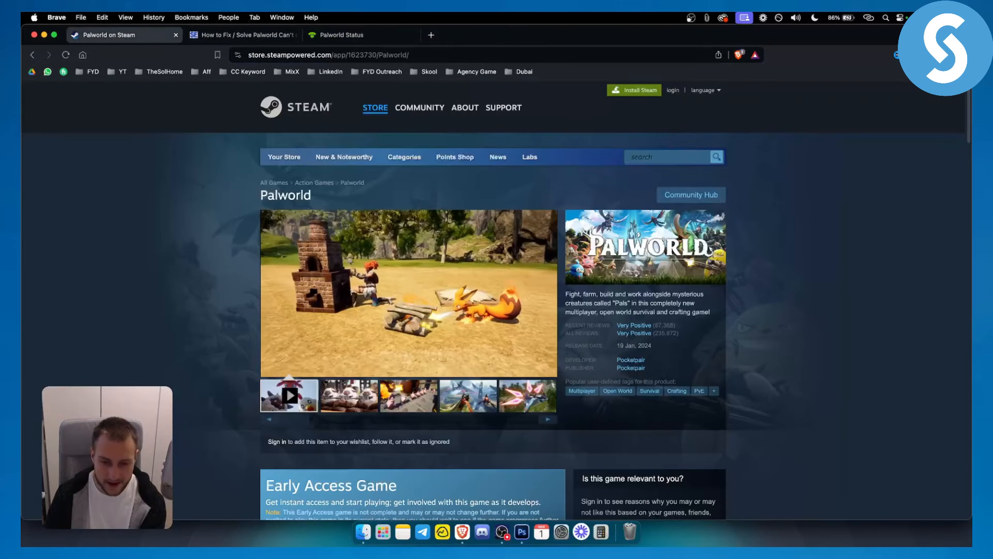